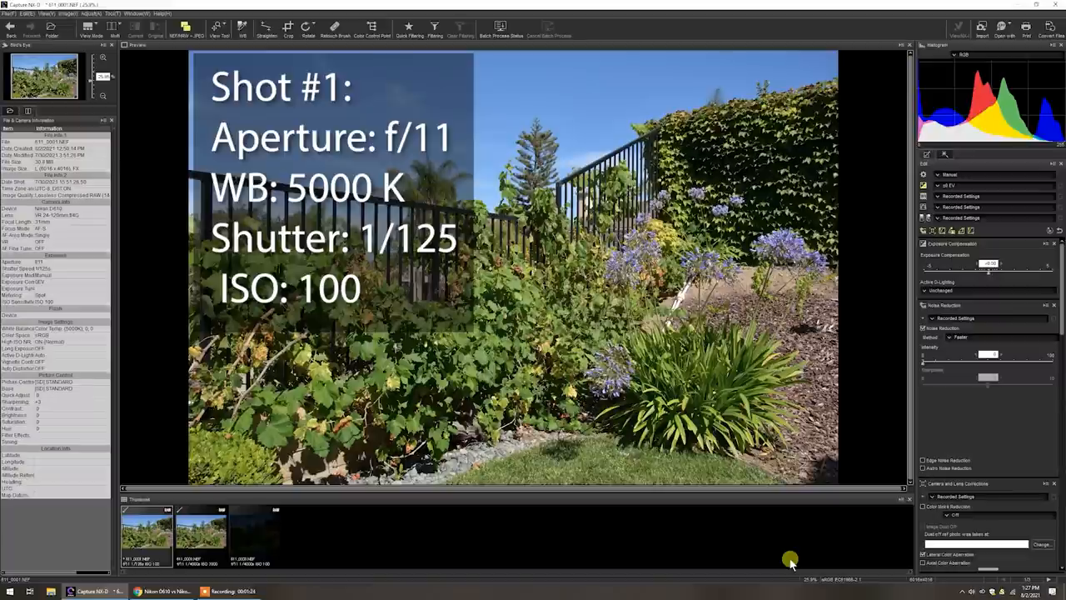
mouse_move(790, 558)
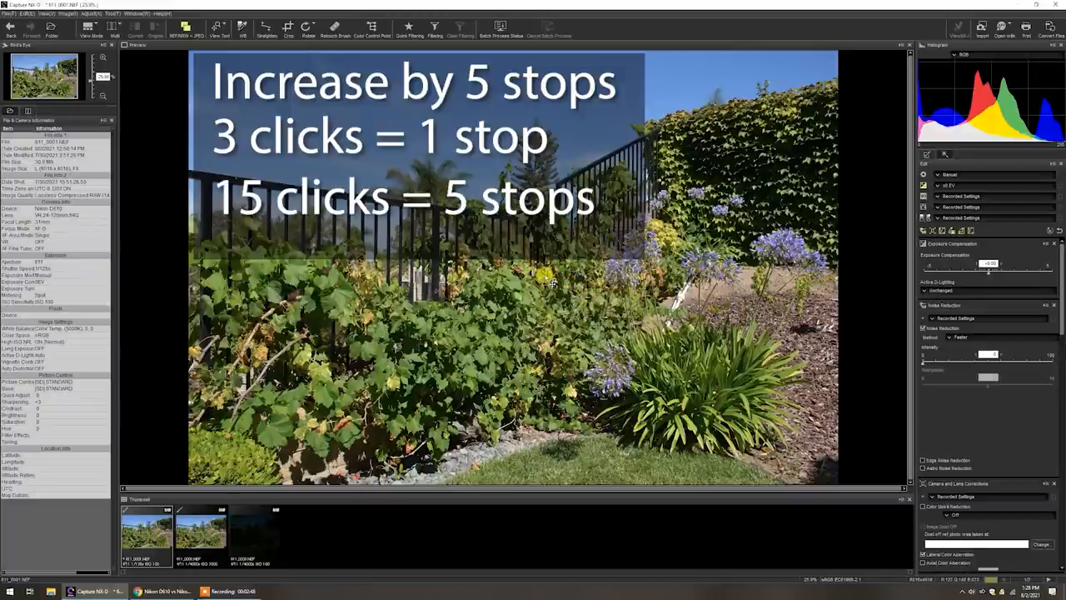
- Display the second garden shot (f/11, 1/4000, ISO 3200) in the viewer
left_click(200, 533)
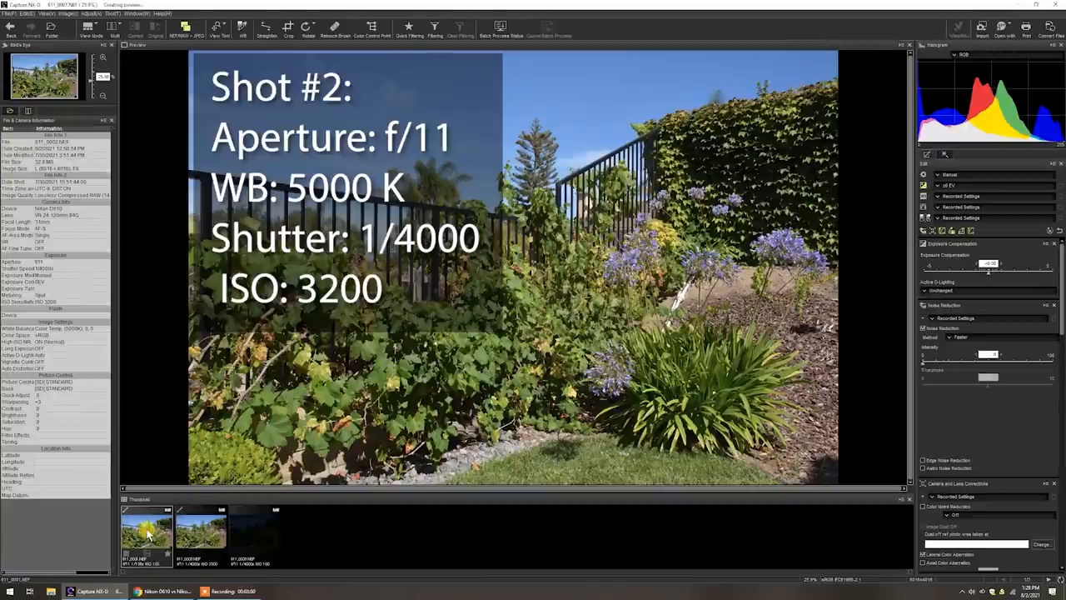
left_click(199, 533)
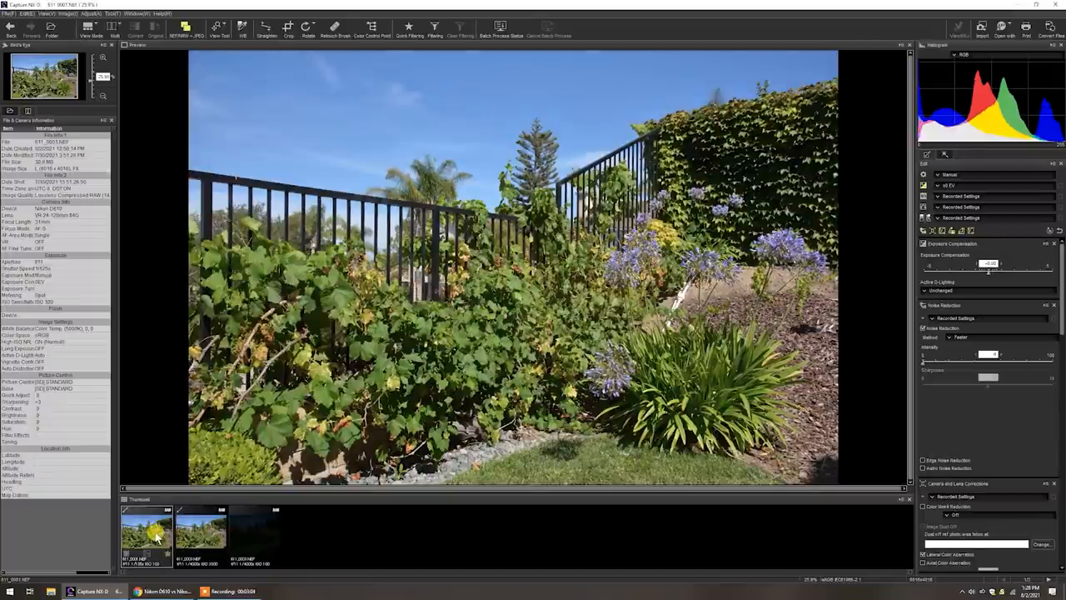
left_click(200, 533)
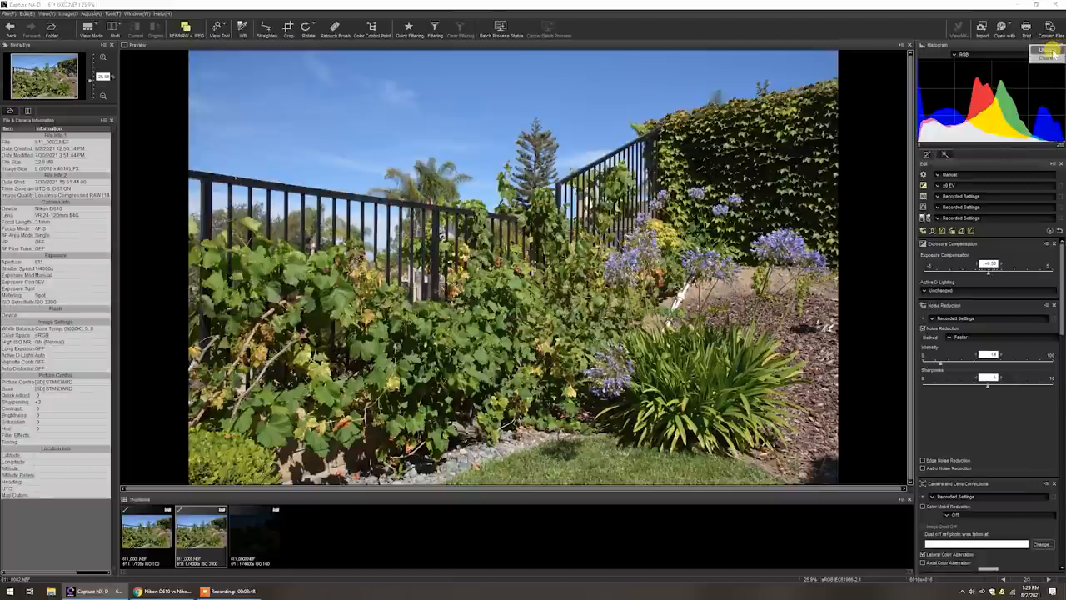
- Show the large RGB histogram and flip between the ISO 100 and ISO 3200 shots
left_click(1052, 52)
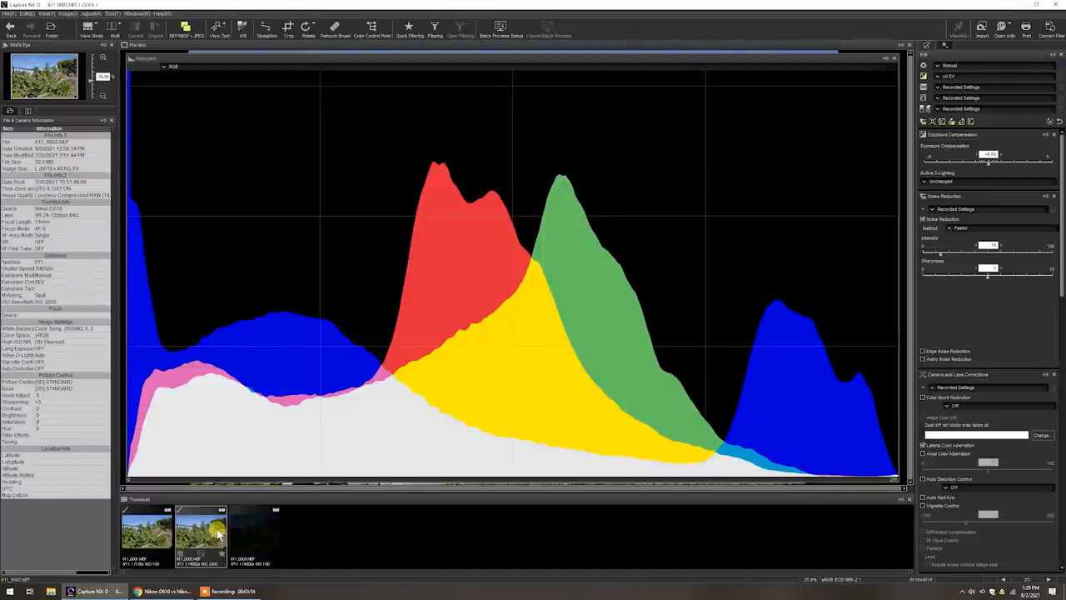
left_click(146, 533)
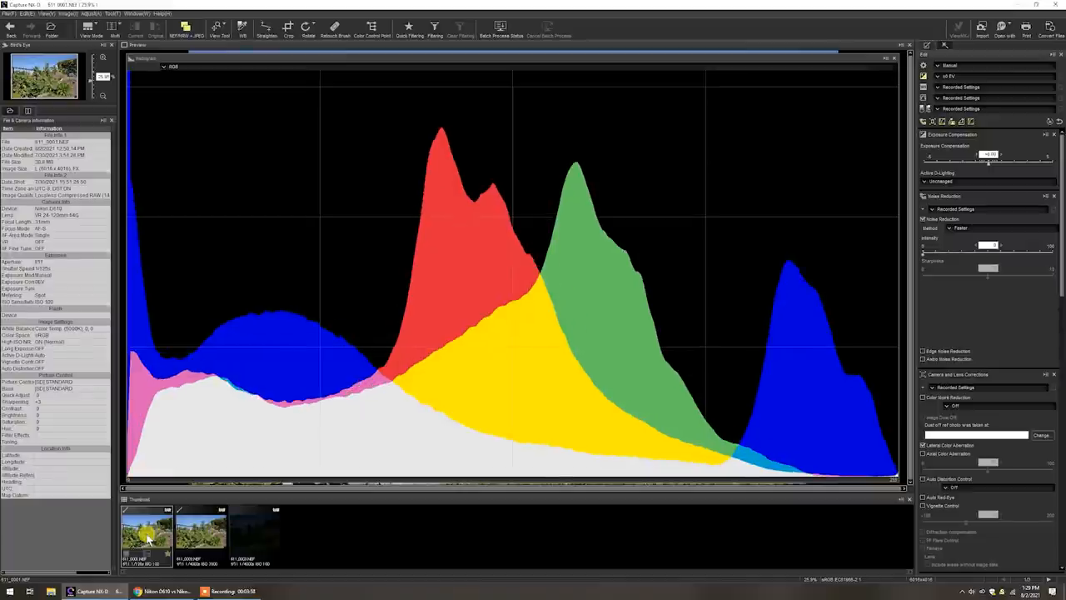
left_click(200, 533)
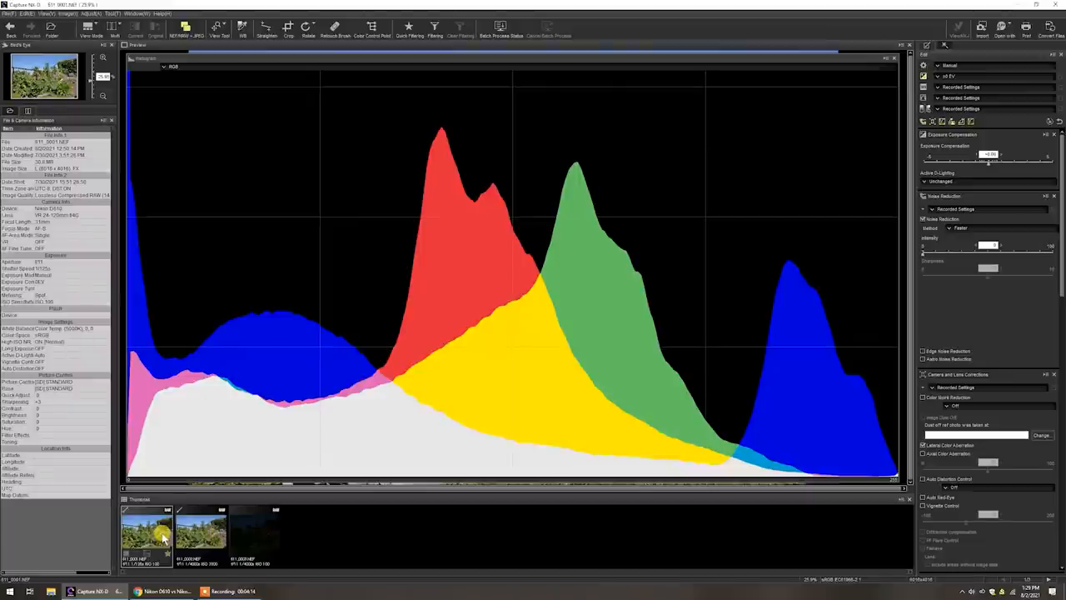
left_click(200, 533)
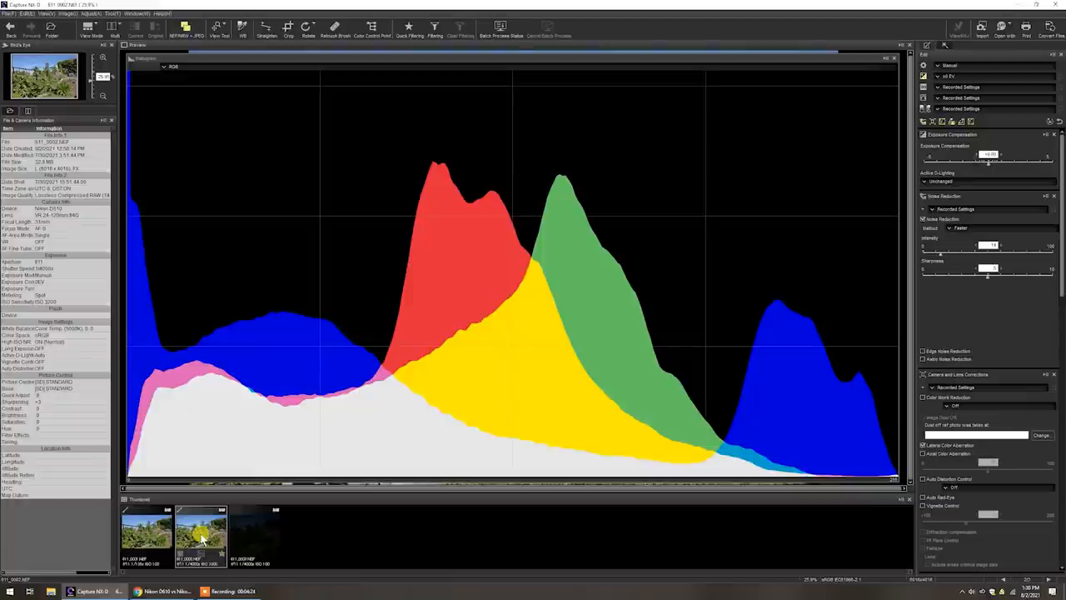
left_click(146, 533)
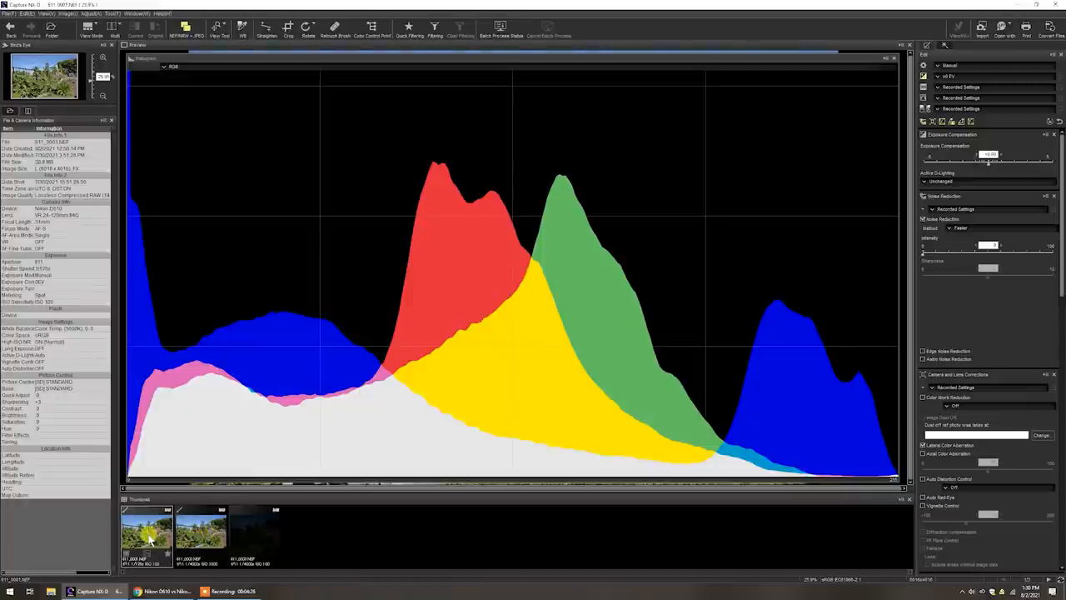
- Keep alternating the two garden shots to compare their histogram shapes
left_click(200, 532)
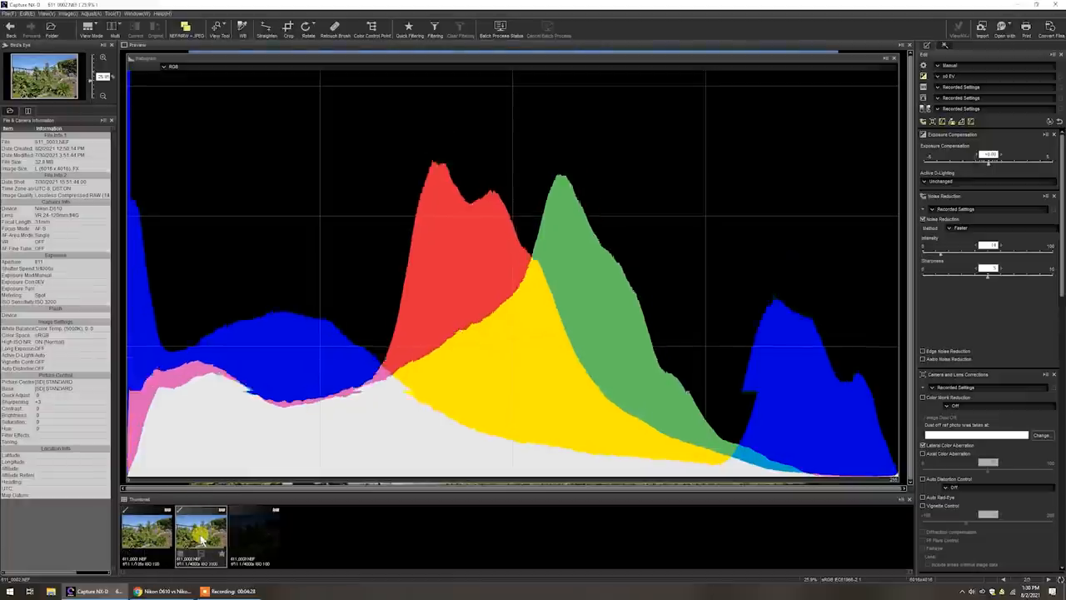
left_click(146, 533)
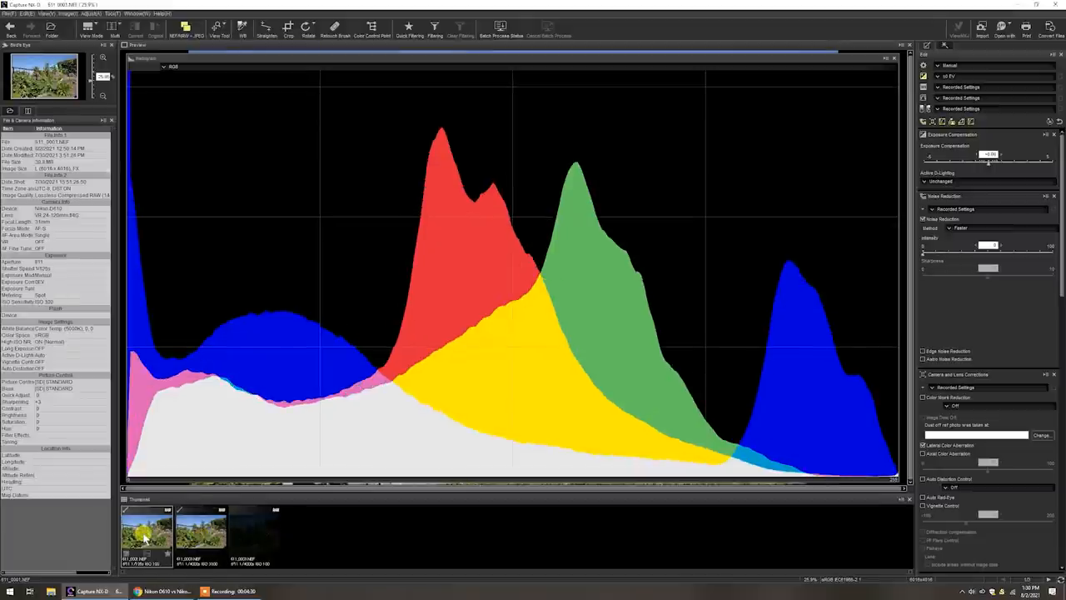
left_click(200, 529)
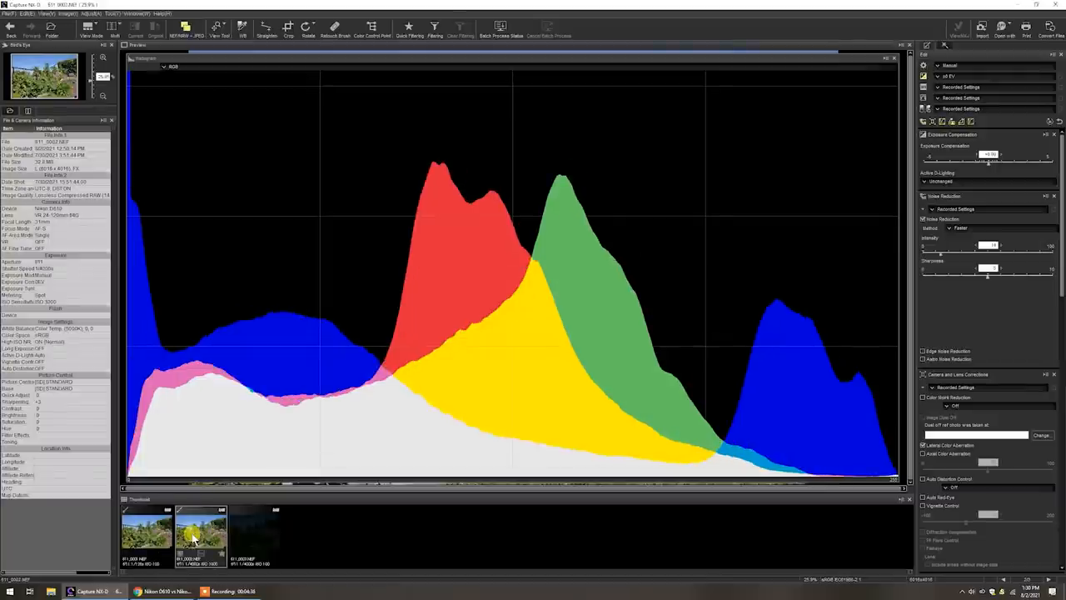
left_click(147, 533)
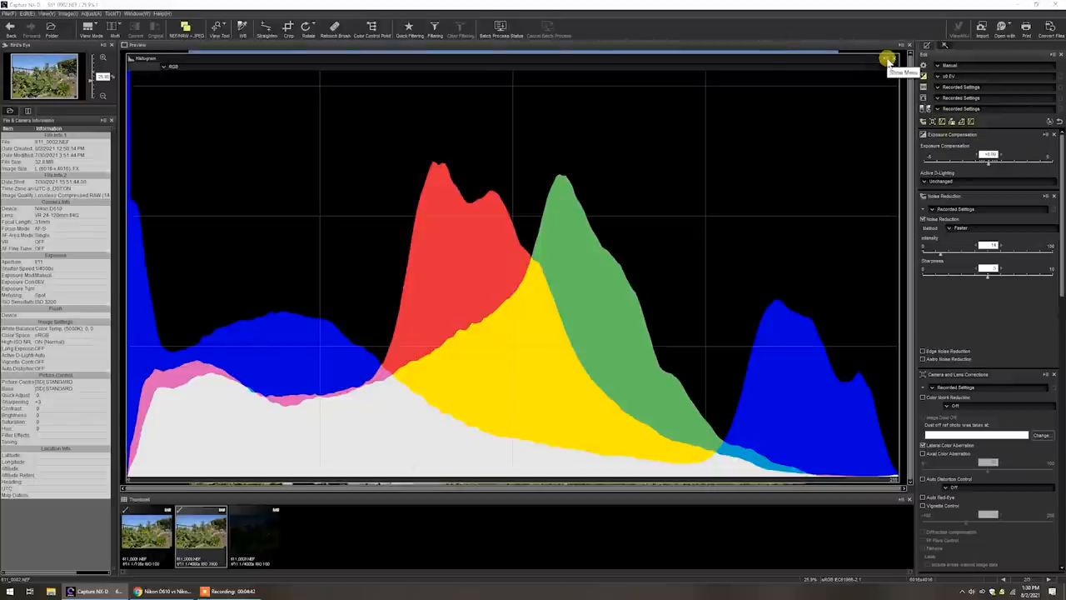
- Zoom into the garden photo to inspect detail in the vines and fence
left_click(889, 59)
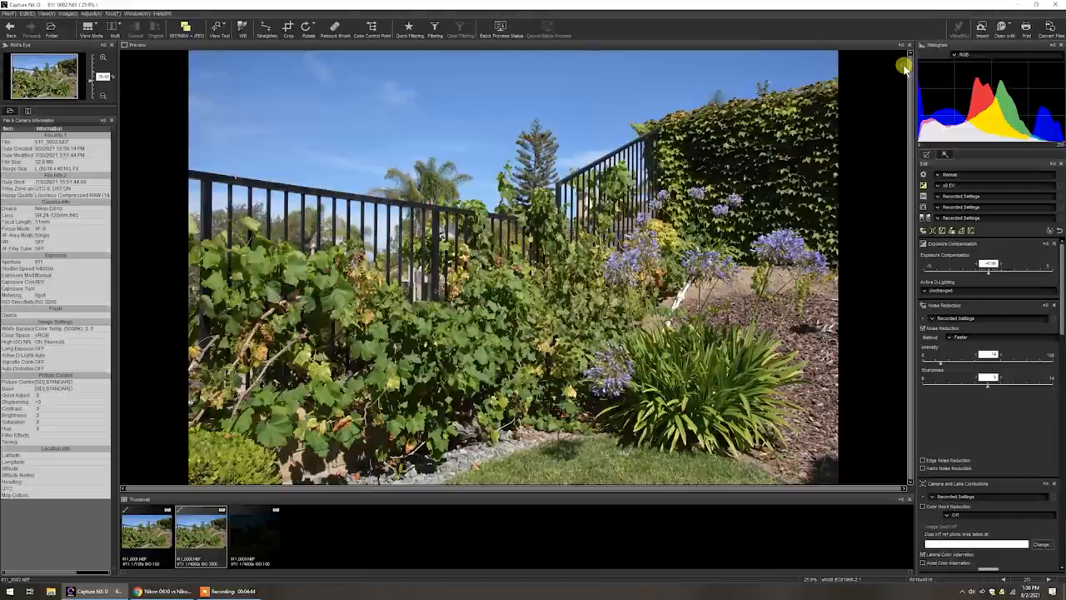
mouse_move(527, 193)
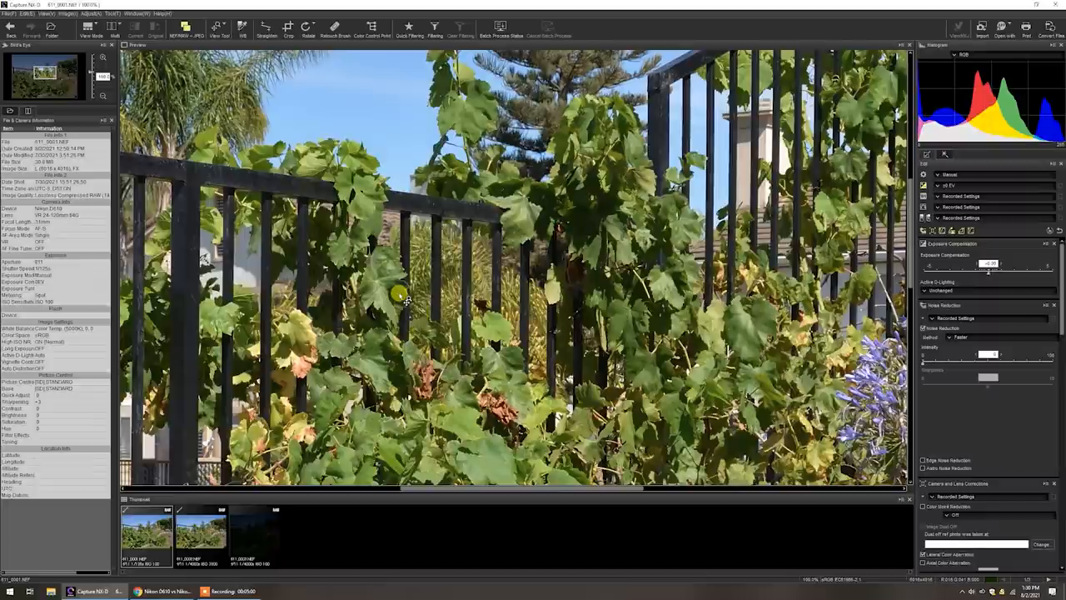
left_click(200, 533)
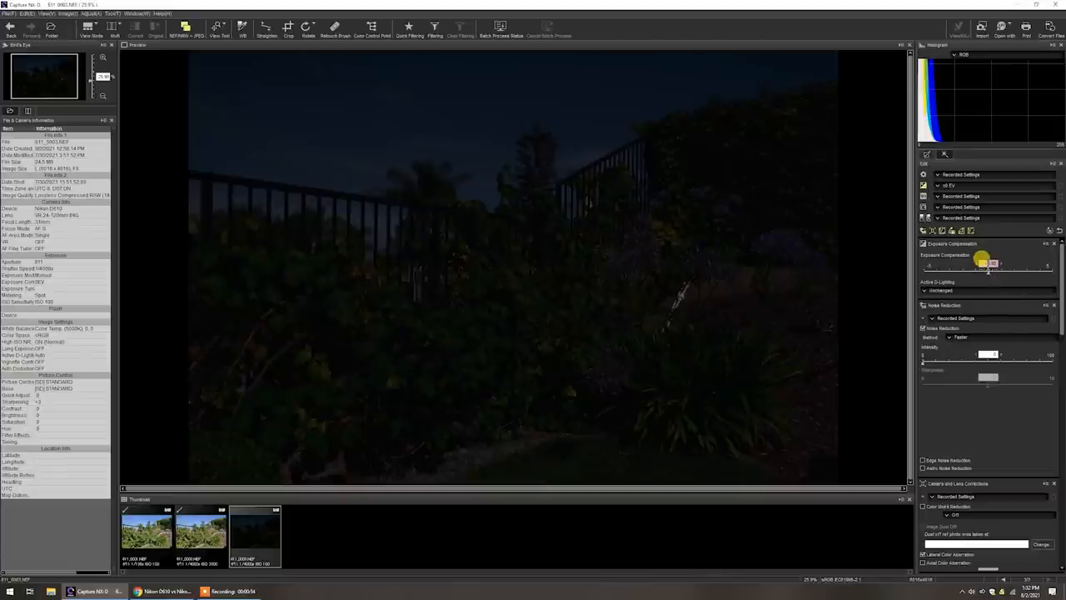
- Raise the dark ISO 100 shot's exposure compensation, then lower it back for comparison
left_click_drag(986, 265, 1012, 270)
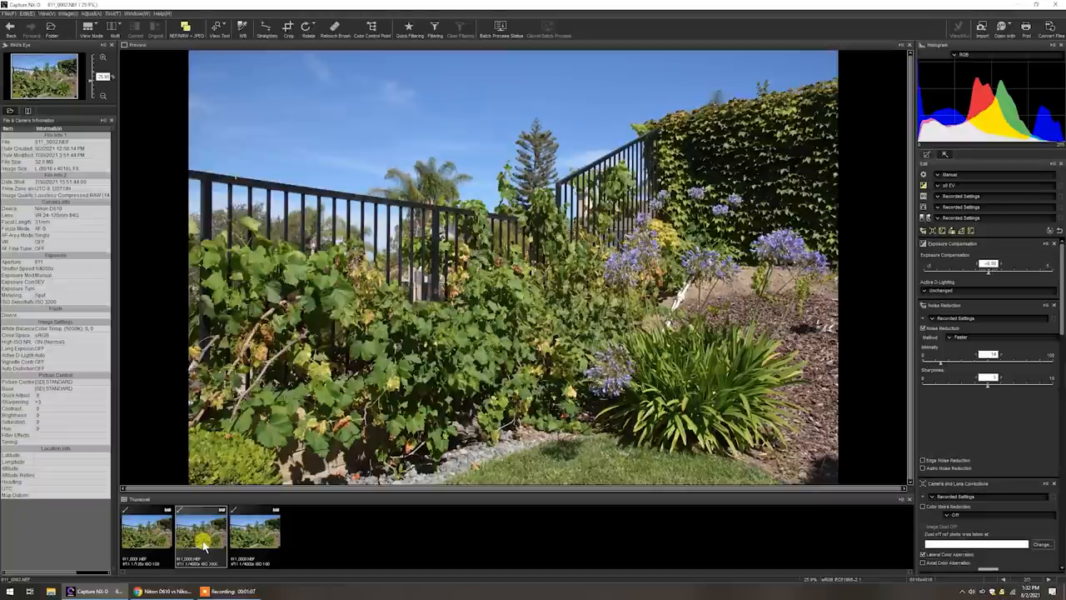
left_click(257, 530)
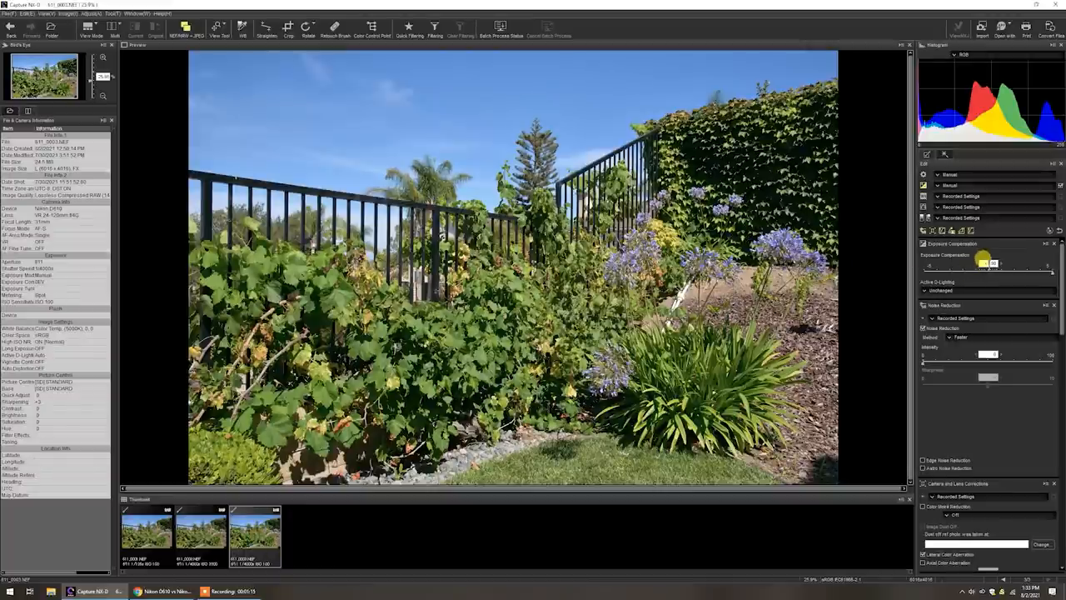
left_click_drag(982, 263, 996, 268)
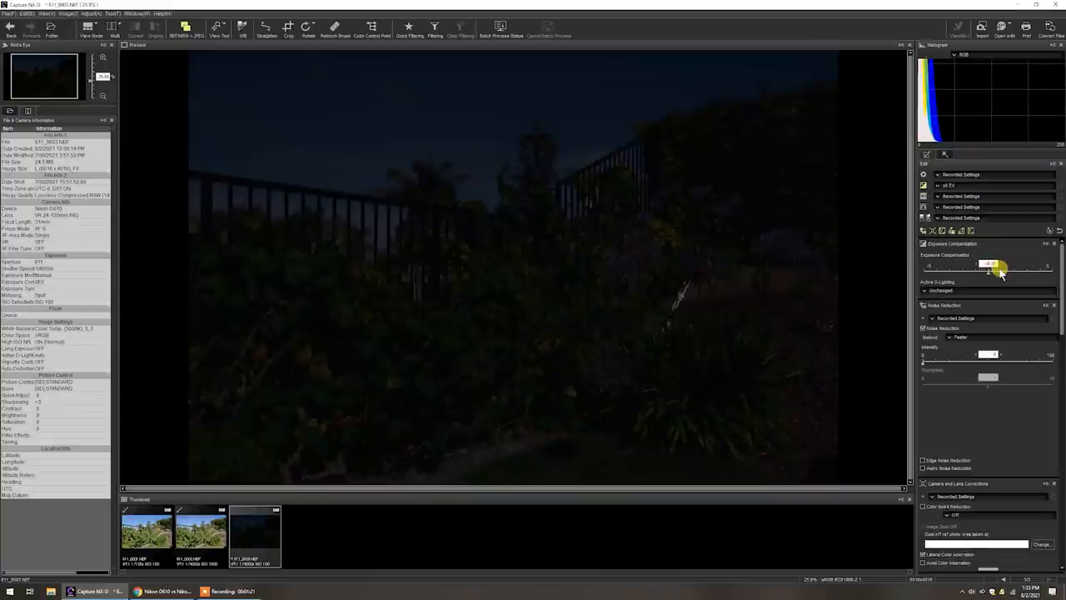
- Raise exposure compensation again until the shot looks like normal daylight
left_click_drag(992, 264, 998, 265)
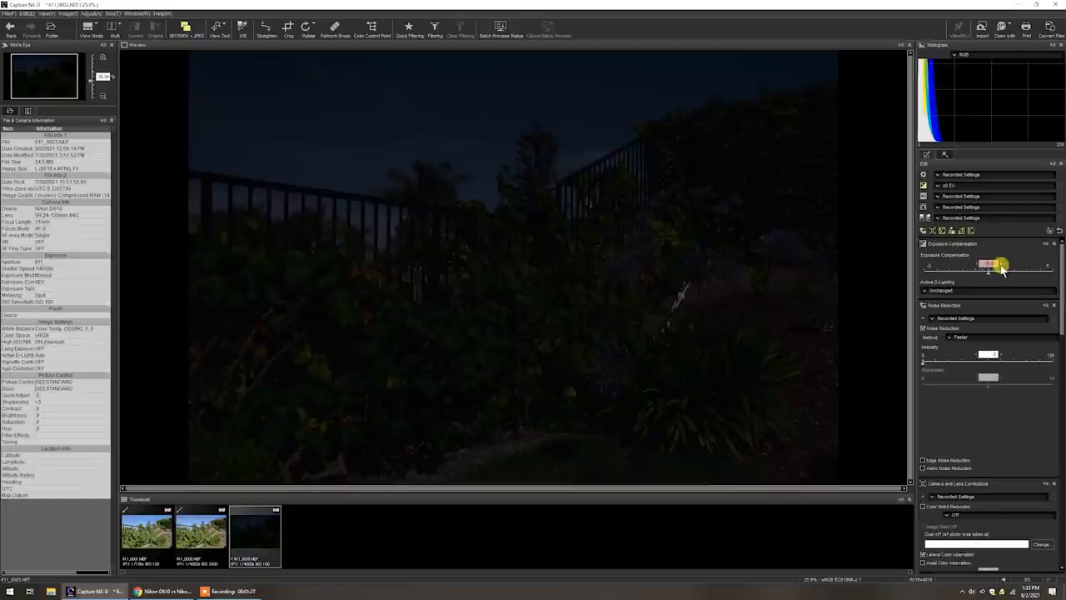
left_click_drag(997, 265, 989, 265)
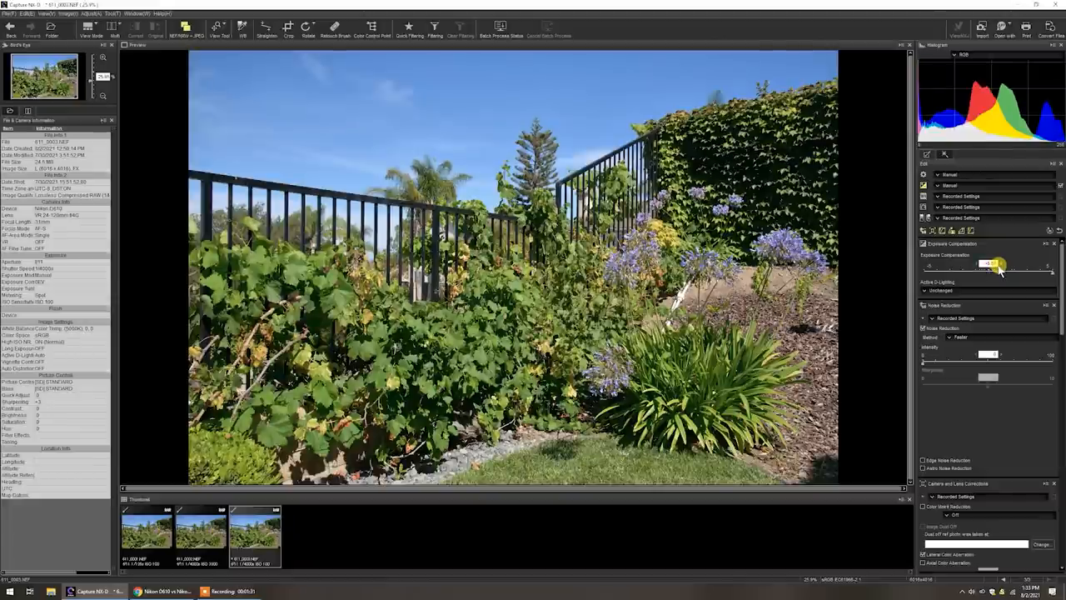
left_click_drag(995, 264, 980, 263)
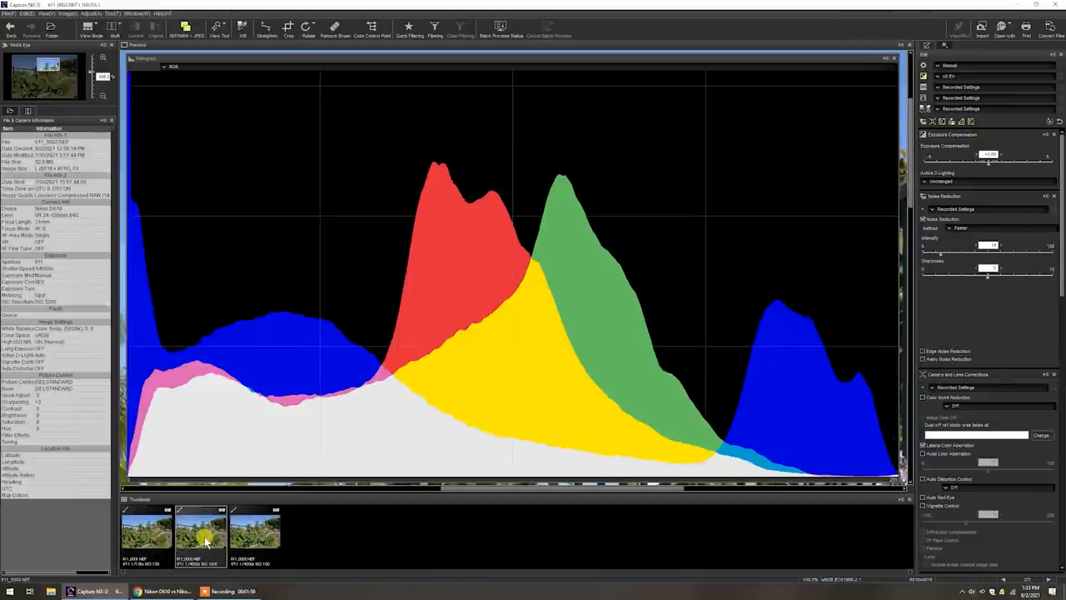
- Cycle the histogram through all three garden shots one after another
left_click(146, 533)
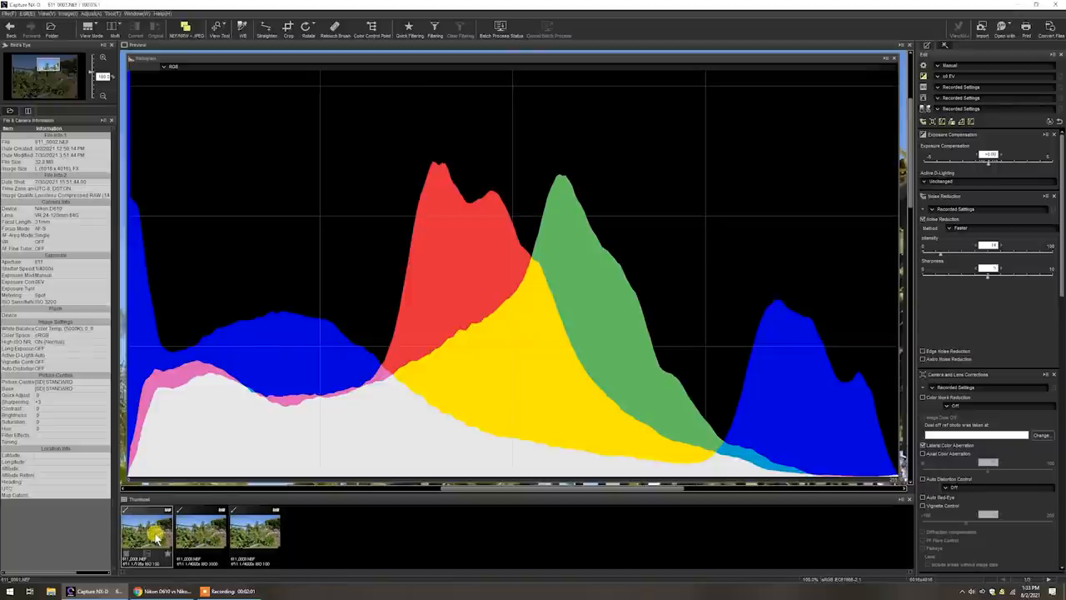
left_click(199, 529)
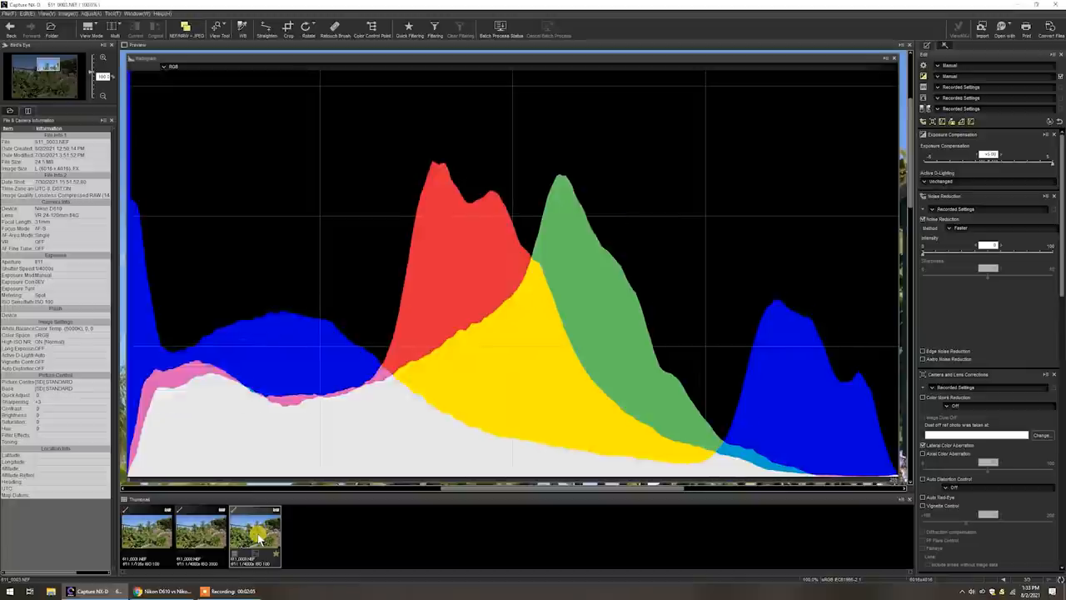
left_click(200, 533)
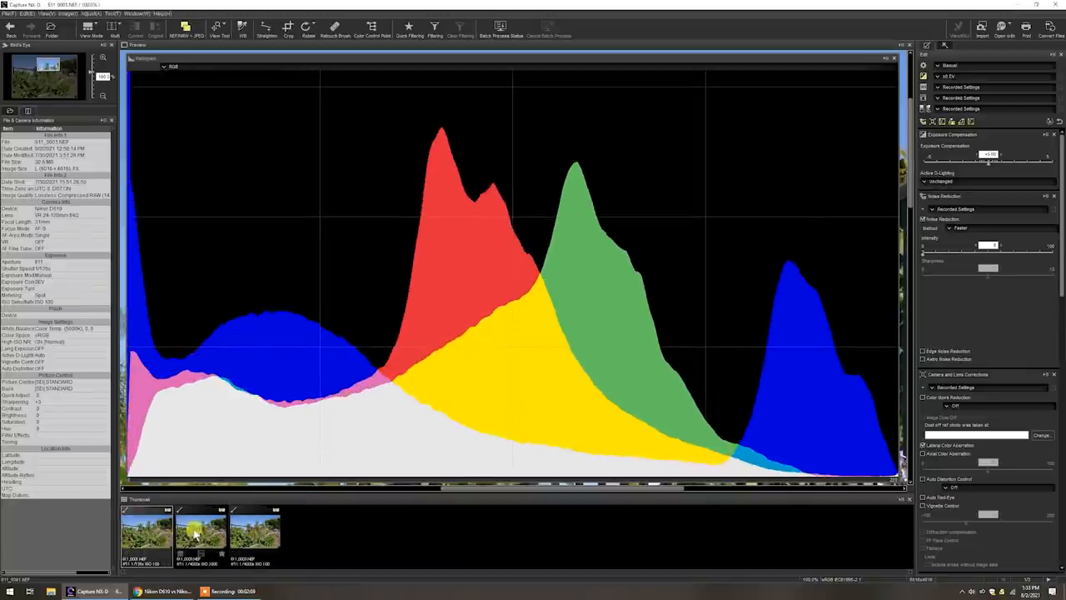
left_click(256, 532)
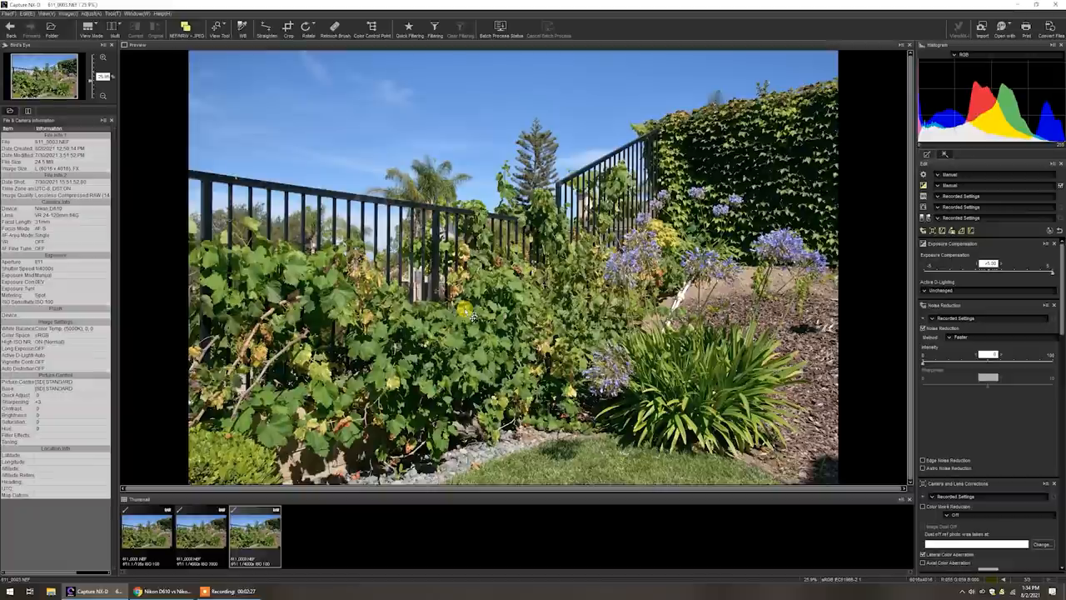
mouse_move(450, 308)
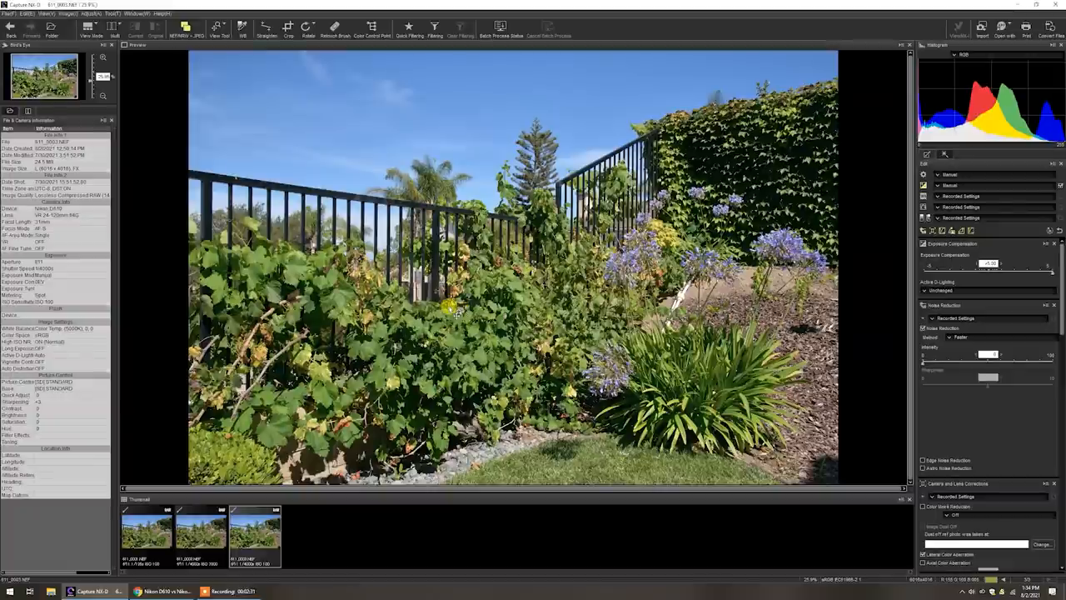